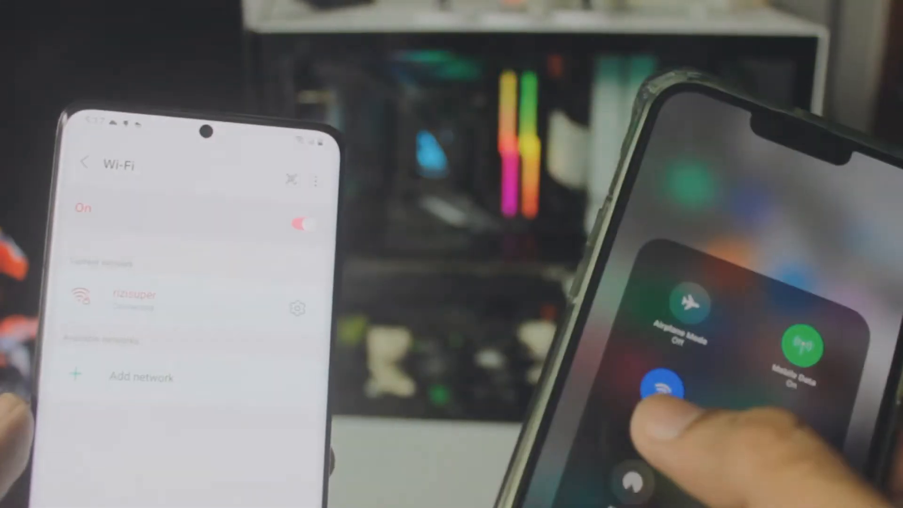
Switch on the iPhone's Wi-Fi from Control Center.
click(660, 389)
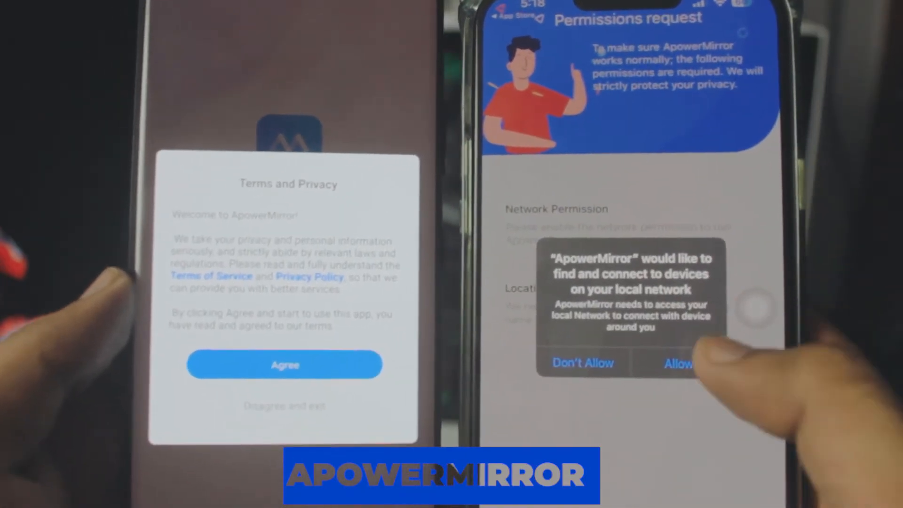
Allow local network access on the iPhone, agree to the Samsung's terms, then continue on the iPhone.
click(680, 363)
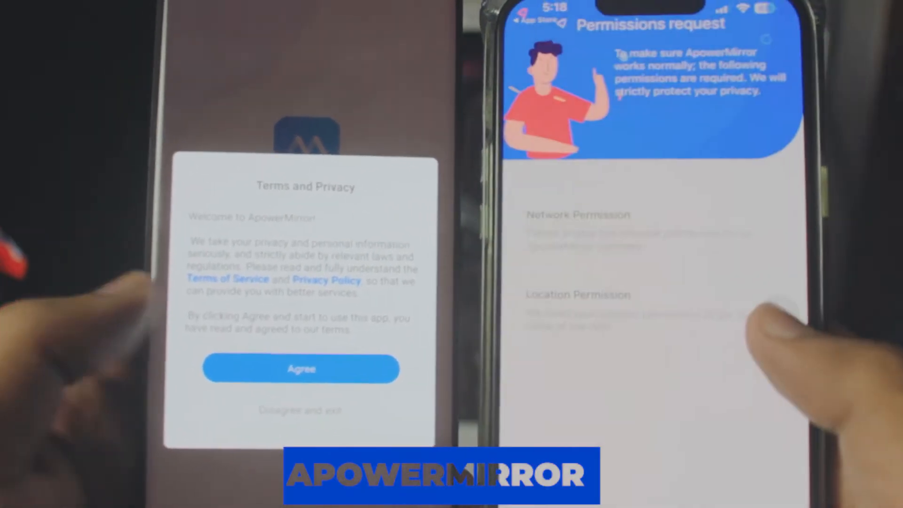
click(300, 369)
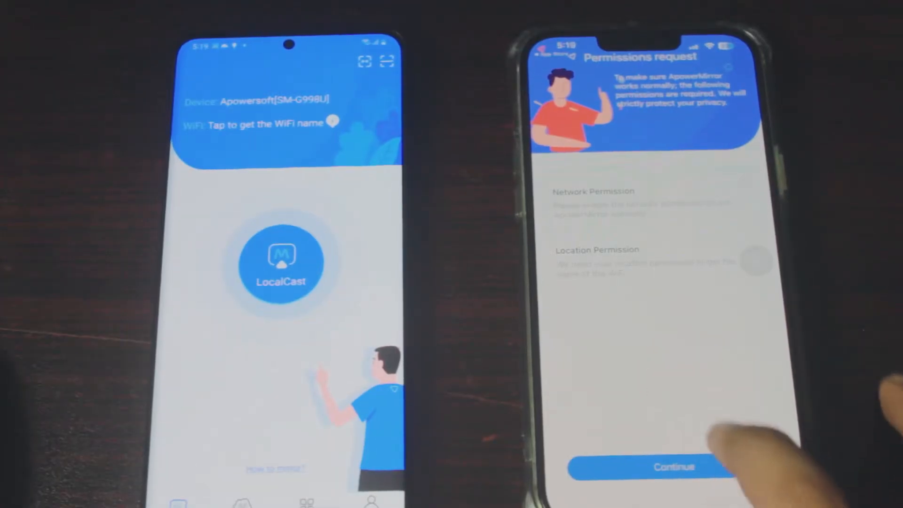
click(662, 466)
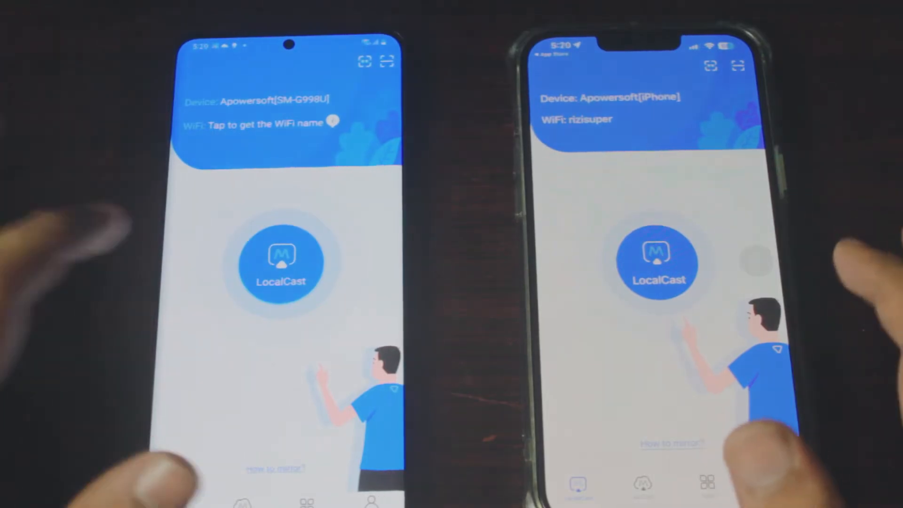
Start LocalCast detection and pick Apowersoft[SM-G998U] from the iPhone's Wi-Fi device list.
click(282, 266)
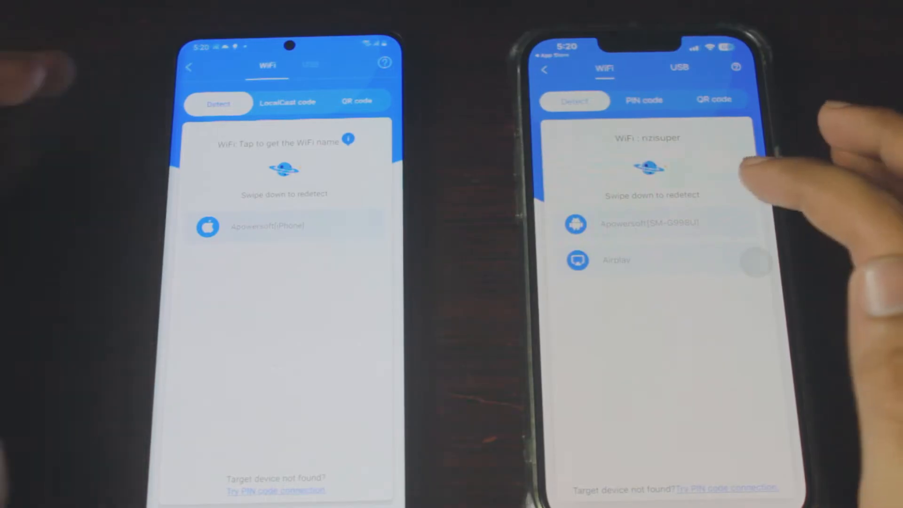
click(649, 223)
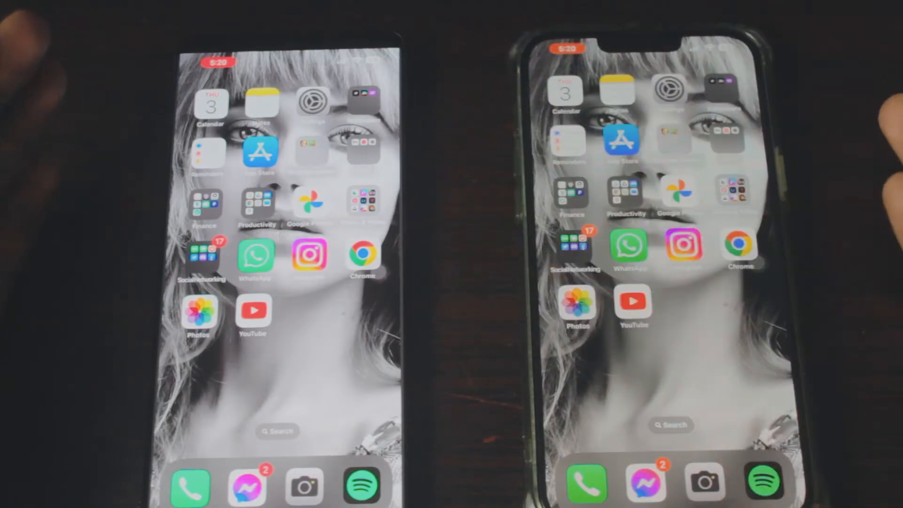
Swipe between iPhone home screen pages while the Samsung follows, then end mirroring.
scroll(left, 3)
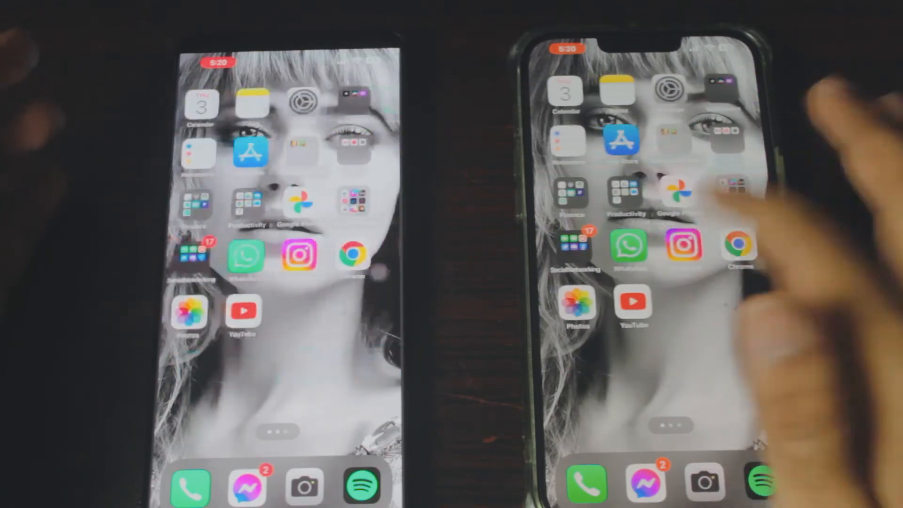
click(685, 248)
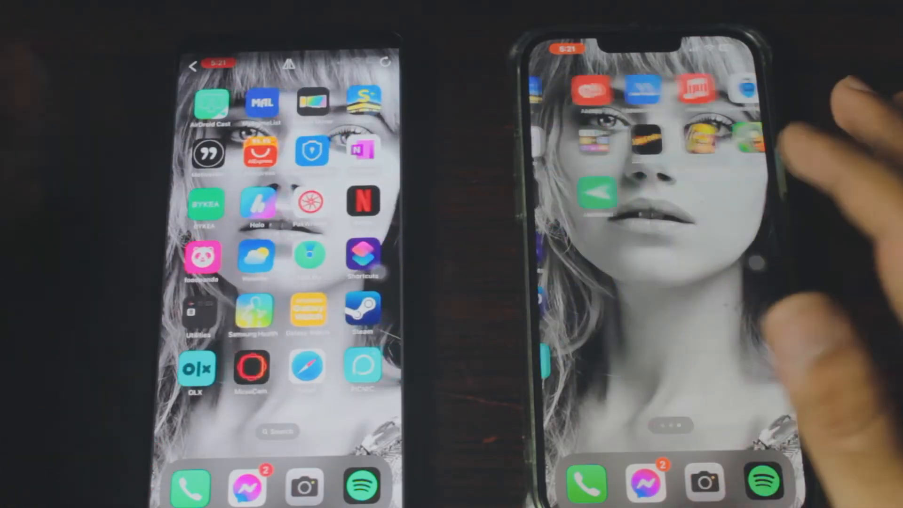
scroll(left, 3)
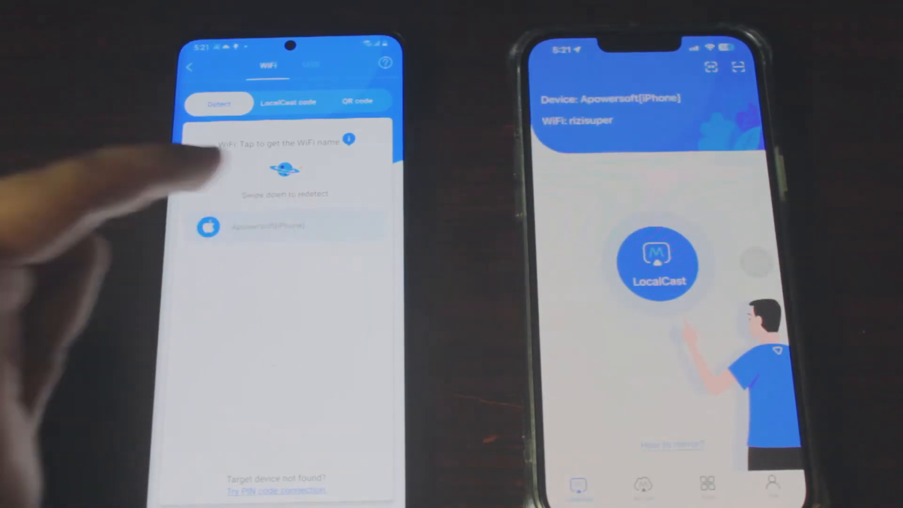
Pick Apowersoft[iPhone] on the Samsung's Detect list and tap Start now to cast.
click(268, 226)
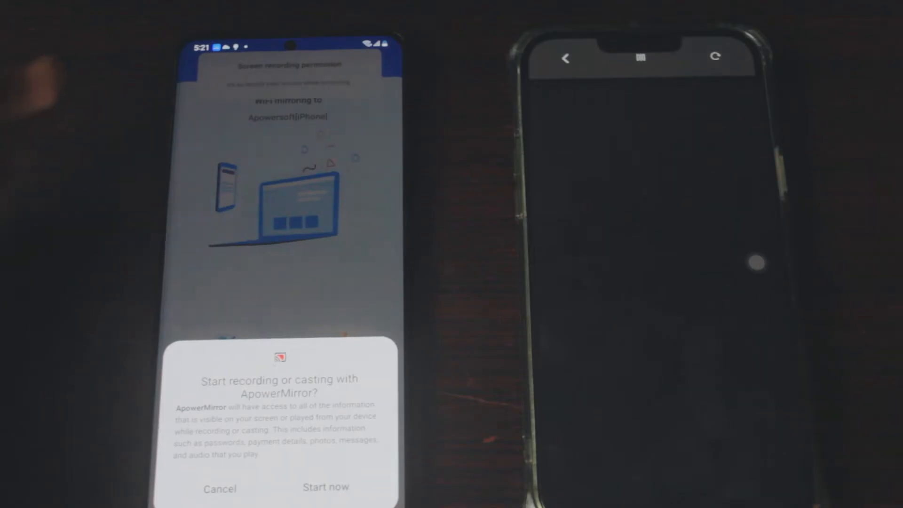
click(326, 487)
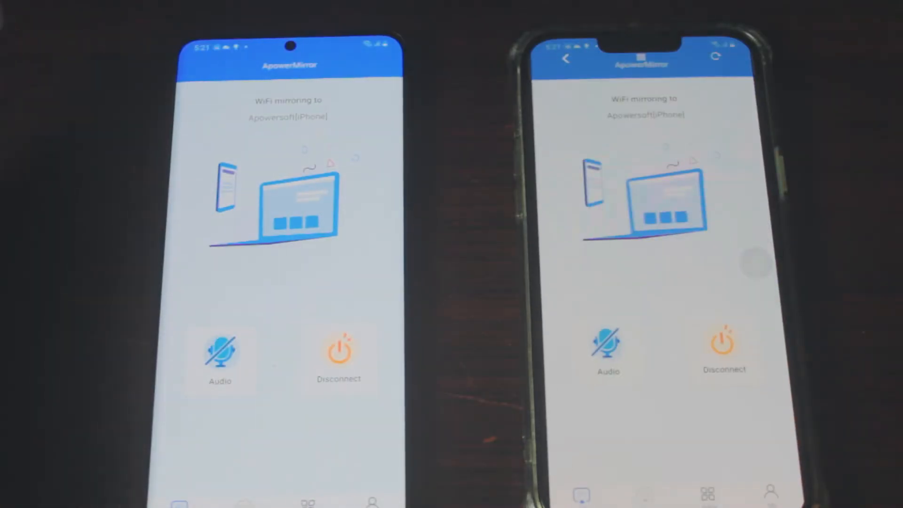